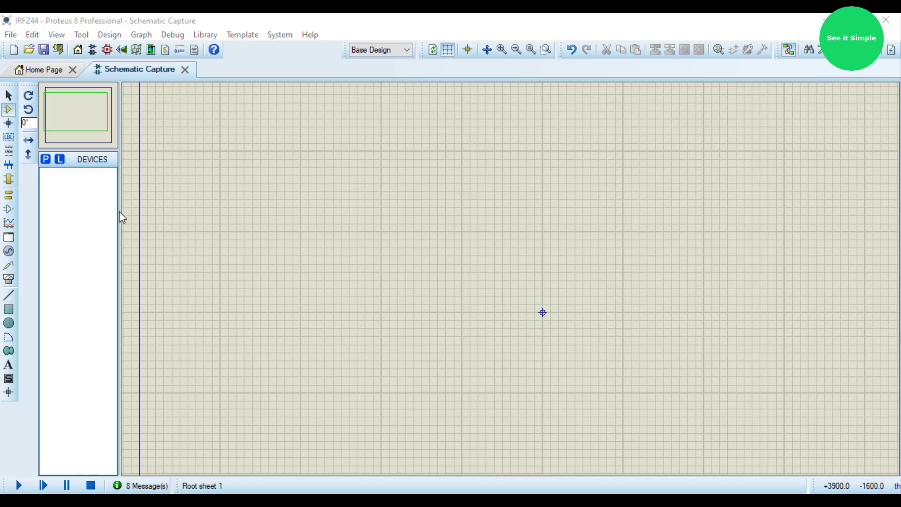
Step: Search the parts library for 'IR44' and pick the IRFZ44N MOSFET as Q1
left_click(45, 159)
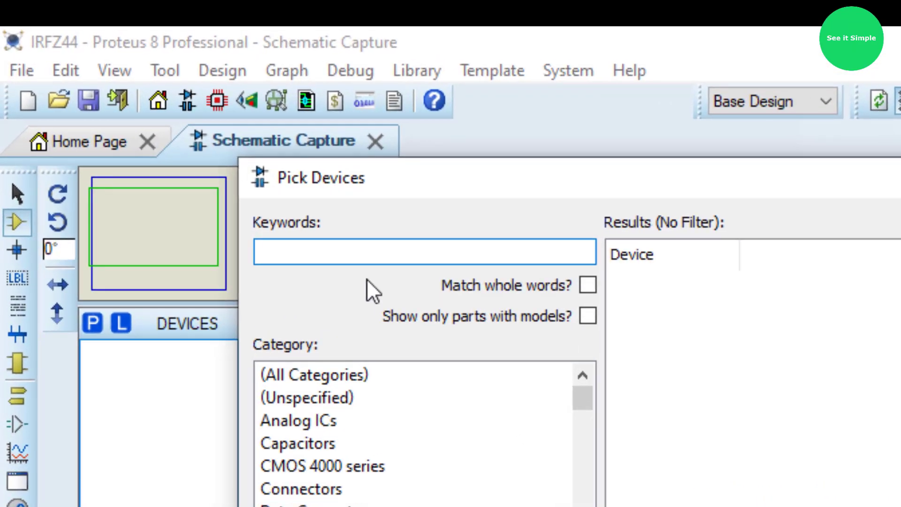
type("IRFZ")
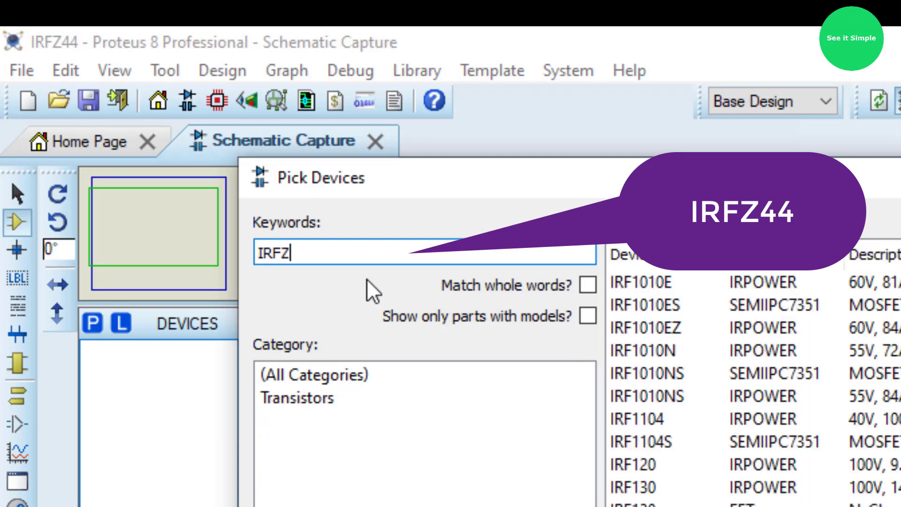
type("44")
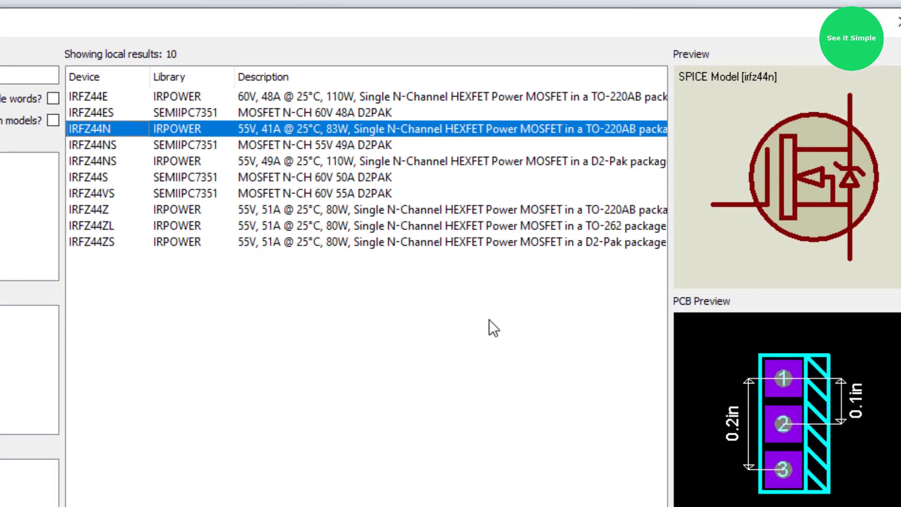
scroll("down", 3)
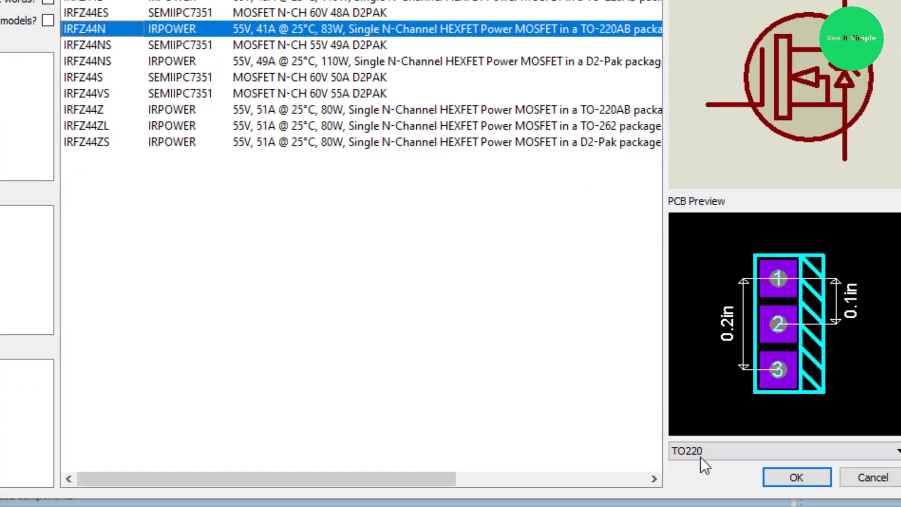
left_click(795, 477)
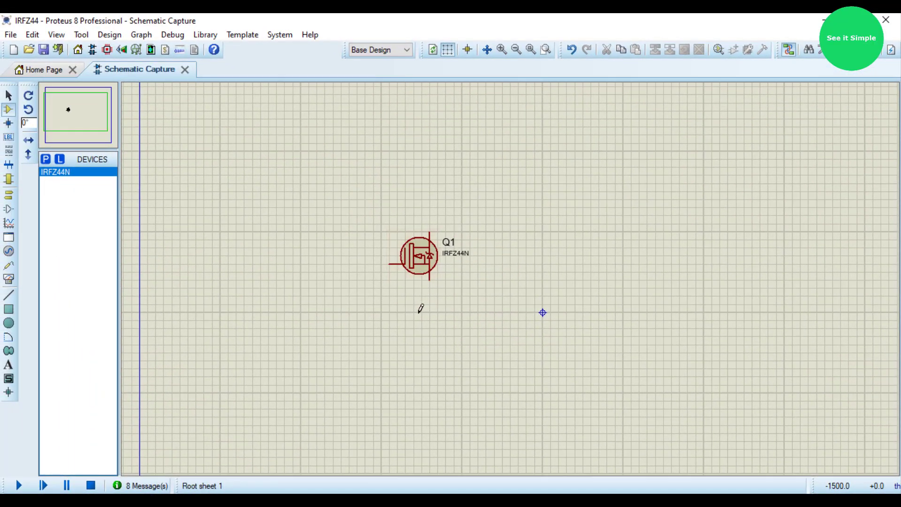
mouse_move(55, 172)
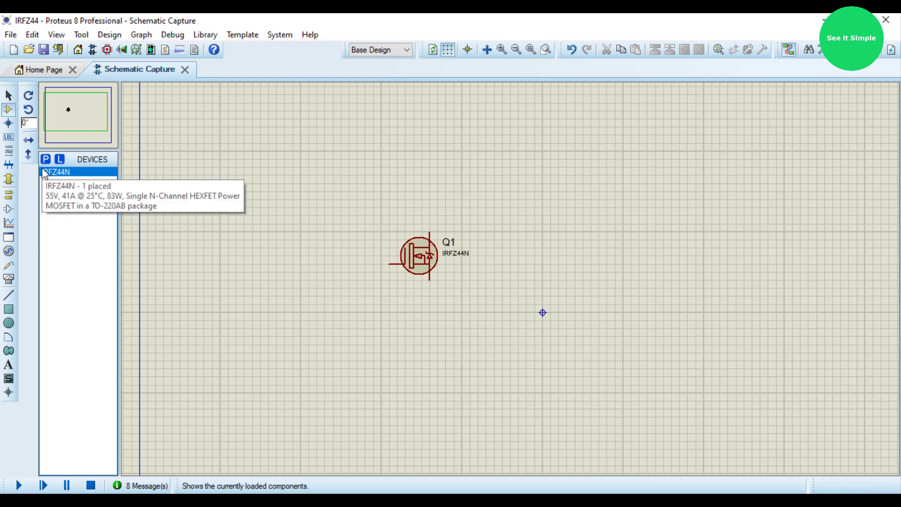
Step: Browse terminal and port types, then search 'att' and choose the multi-cell BATTERY part
left_click(46, 159)
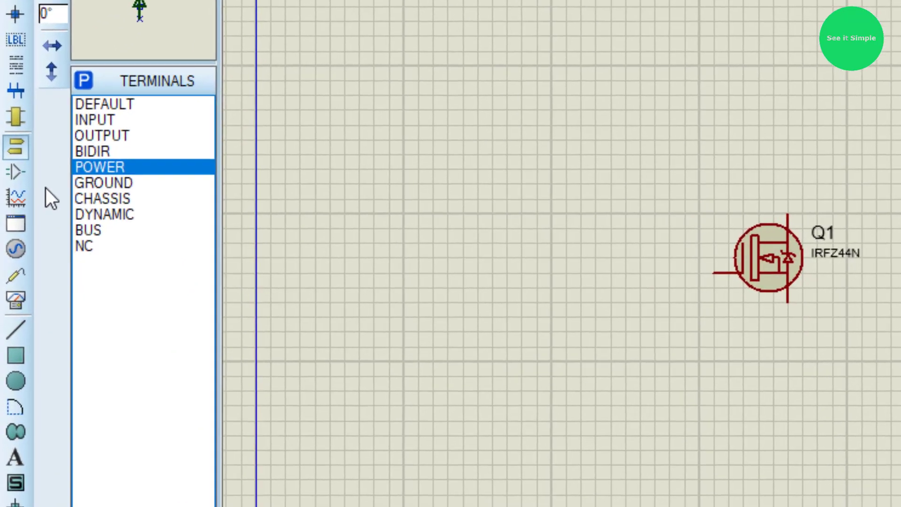
left_click(15, 116)
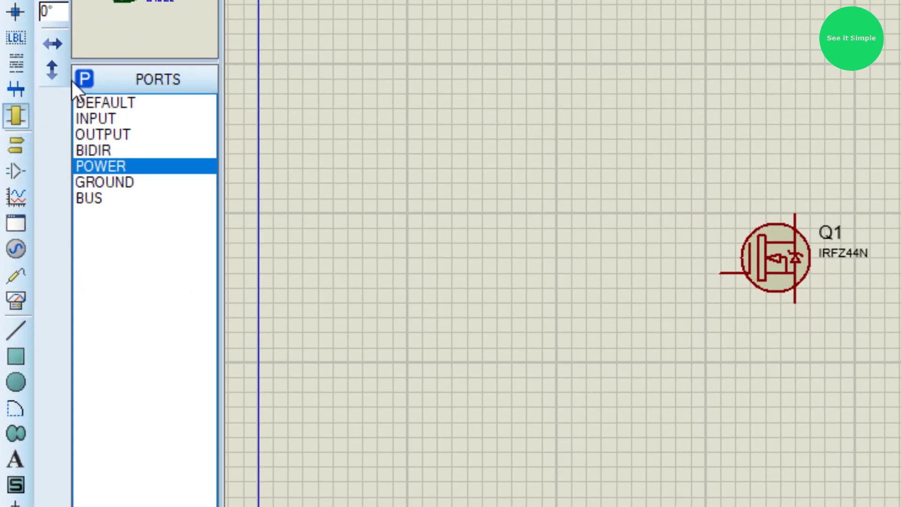
left_click(85, 225)
type("b")
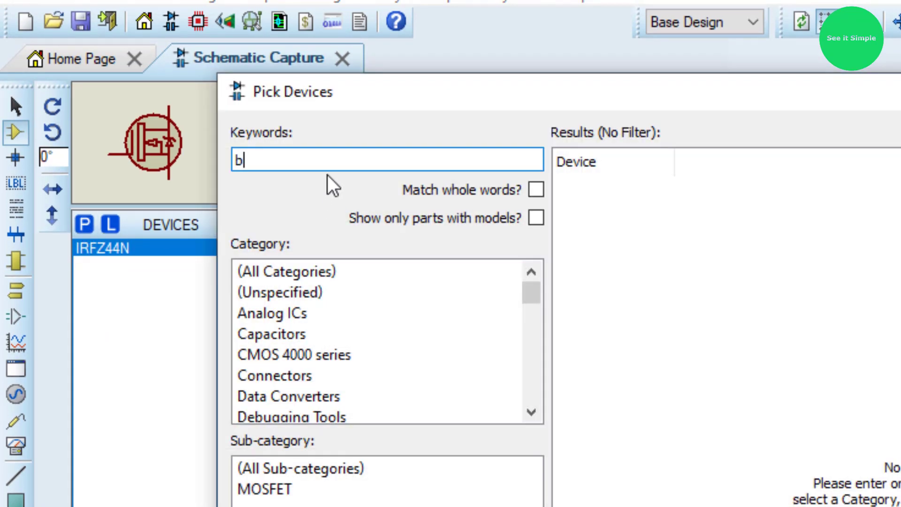
type("att")
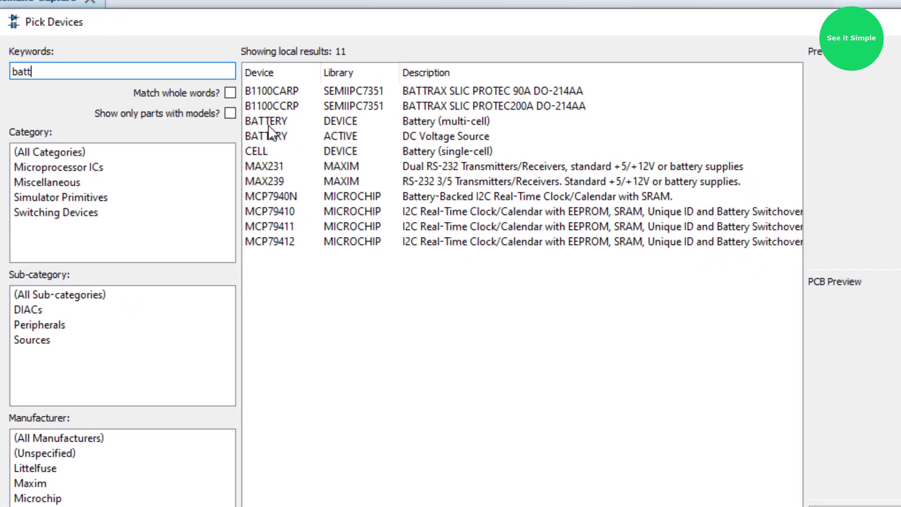
left_click(315, 172)
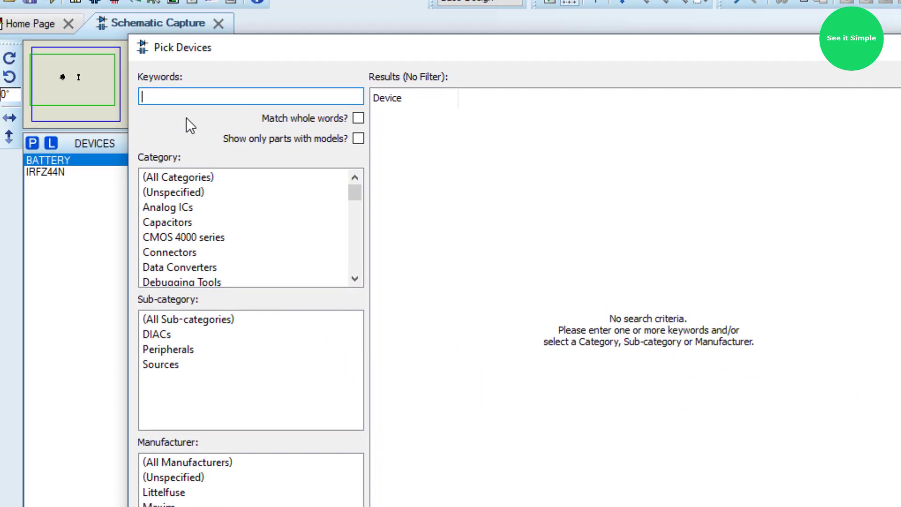
Step: Search 'pot' for the potentiometer and wire RV1's wiper to Q1's gate
type("pot")
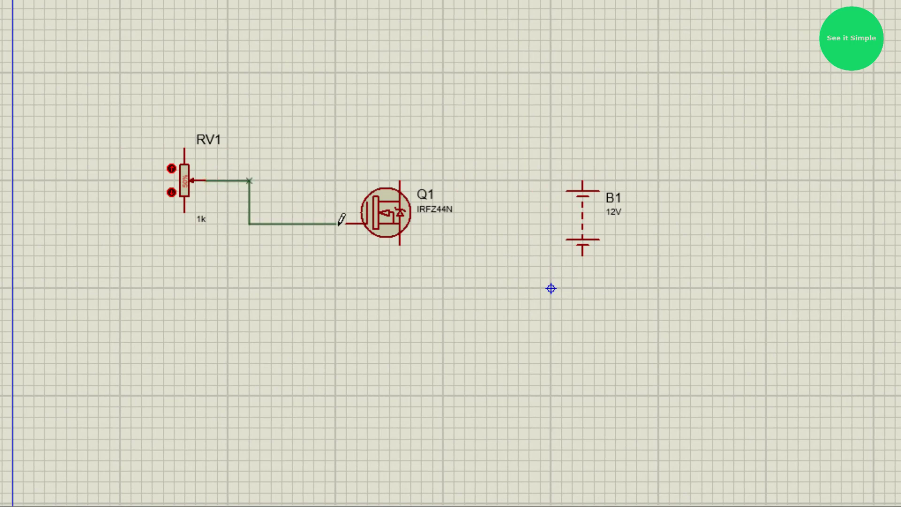
left_click(382, 215)
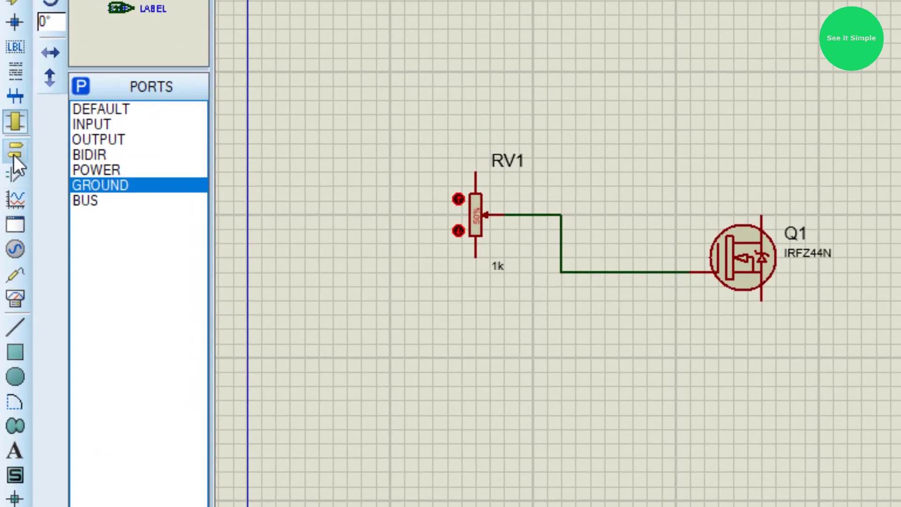
Step: Place a ground terminal and wire RV1's lower end and Q1's source to it
left_click(15, 152)
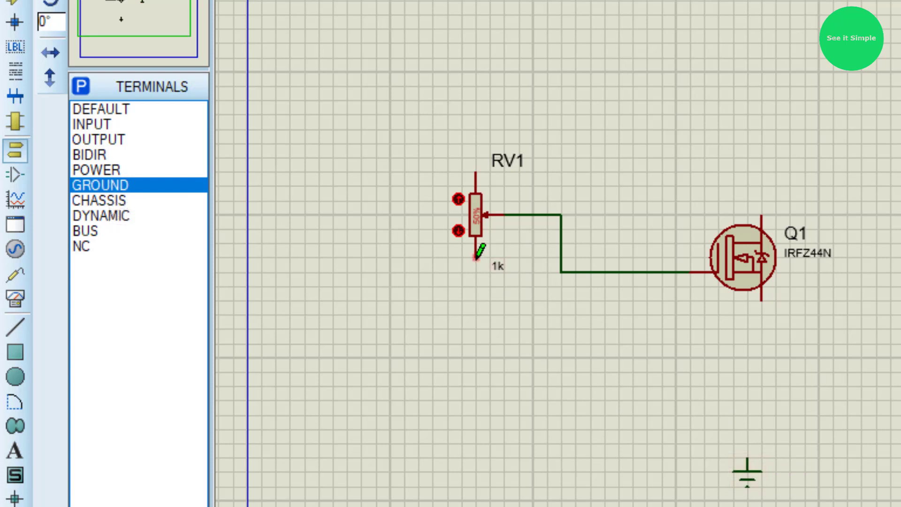
left_click_drag(476, 253, 746, 460)
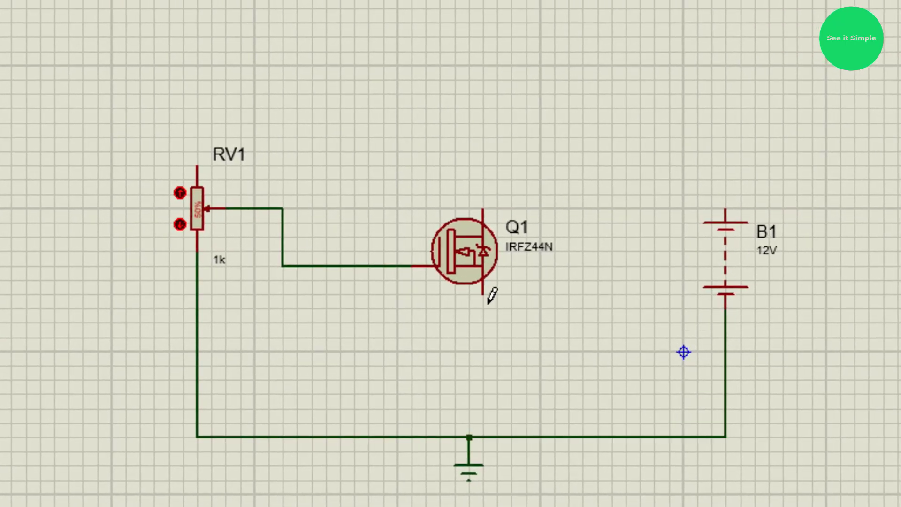
left_click_drag(479, 293, 471, 423)
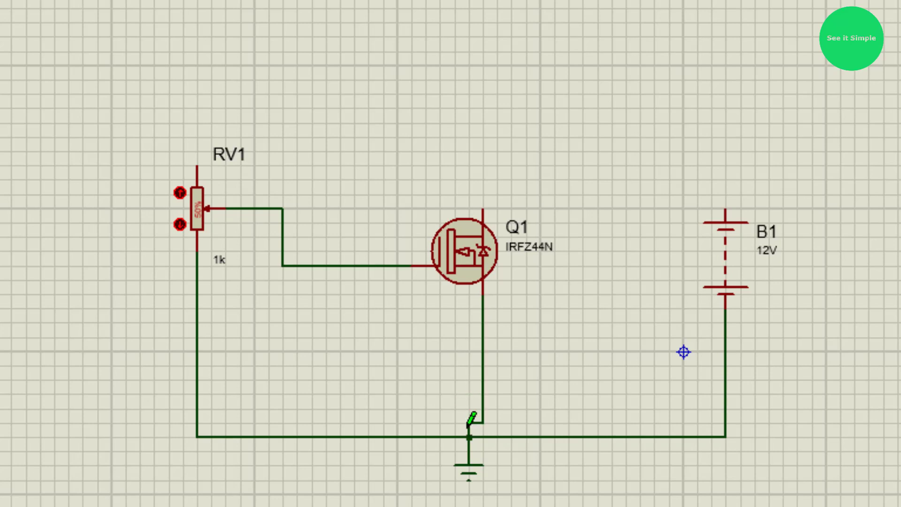
right_click(466, 253)
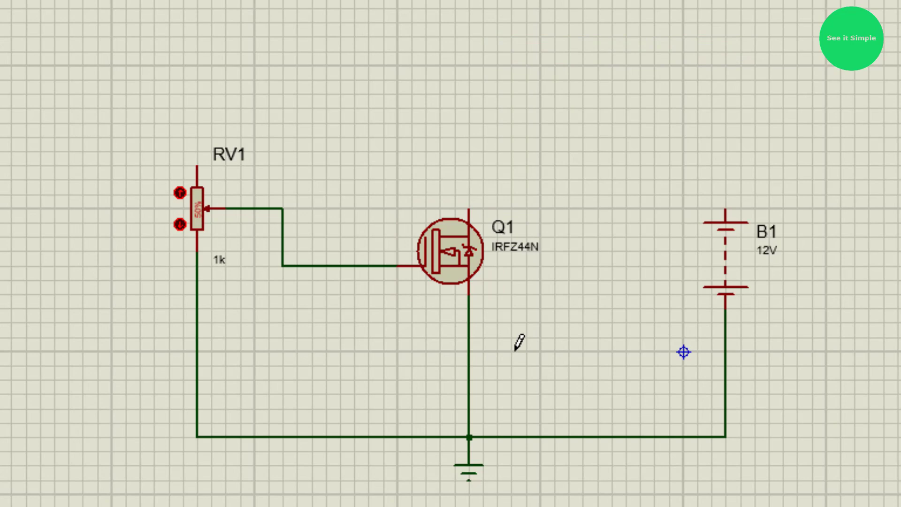
right_click(197, 210)
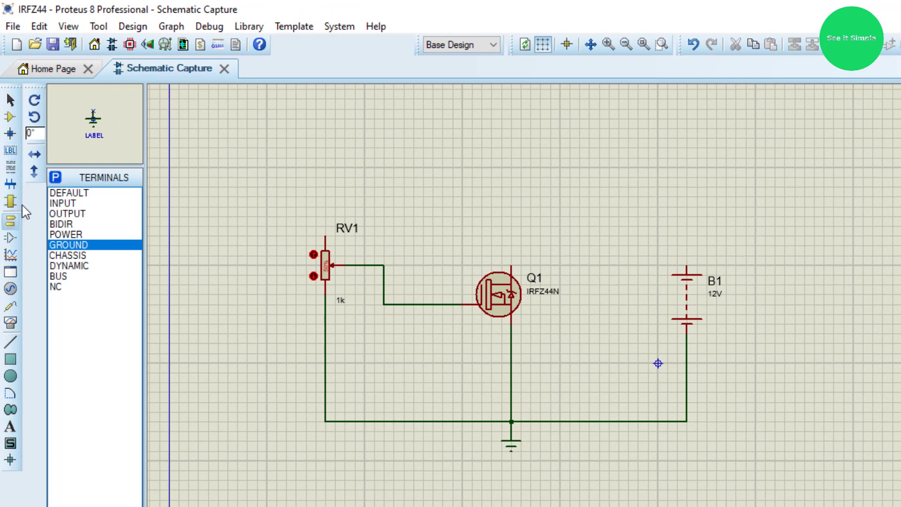
Step: Search 'la' and add the animated LAMP light bulb to the parts list
left_click(10, 200)
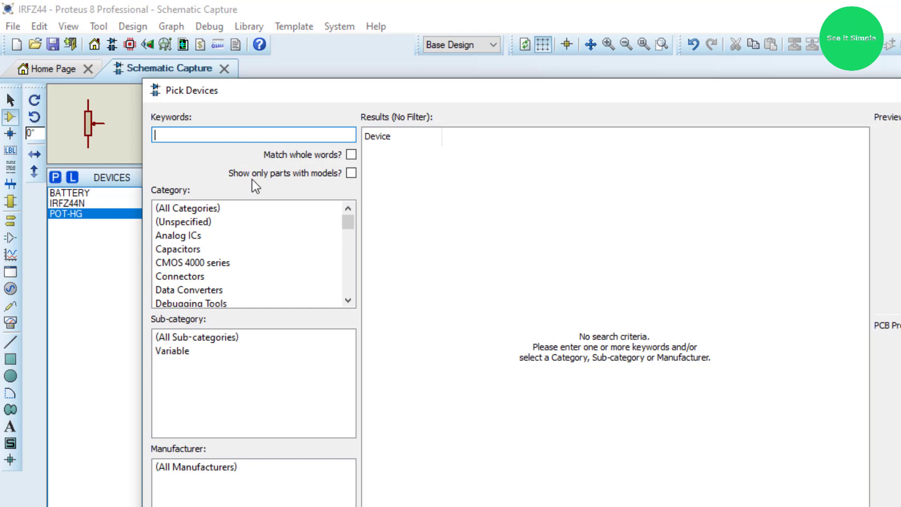
type("lamp")
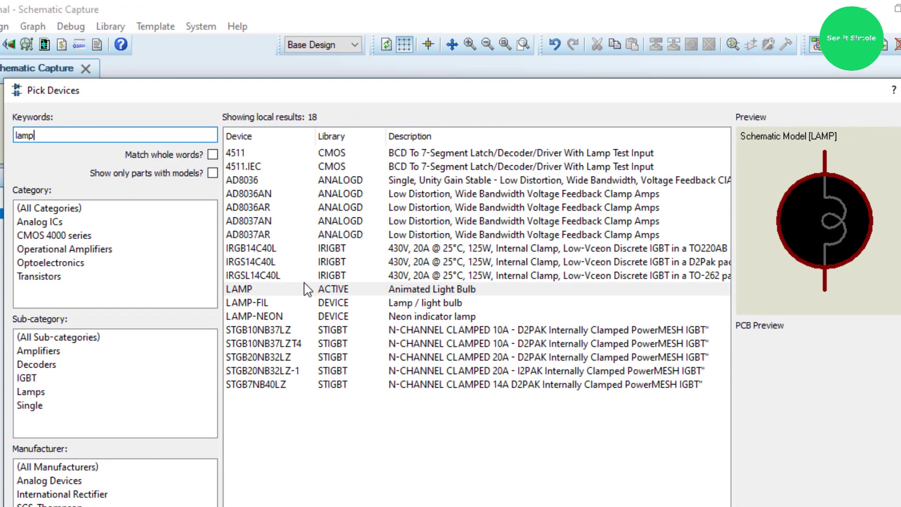
left_click(239, 289)
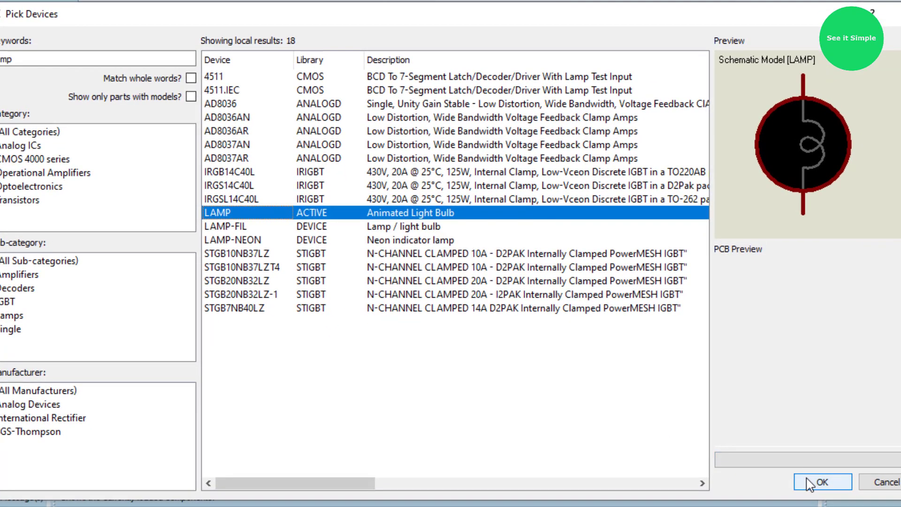
left_click(822, 481)
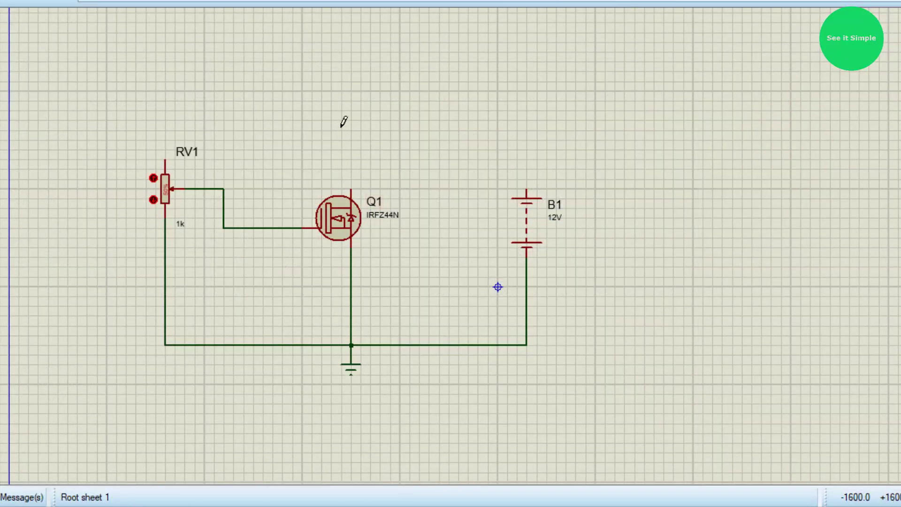
Step: Place lamp L1 above Q1 and change its nominal voltage to 6V
left_click(354, 132)
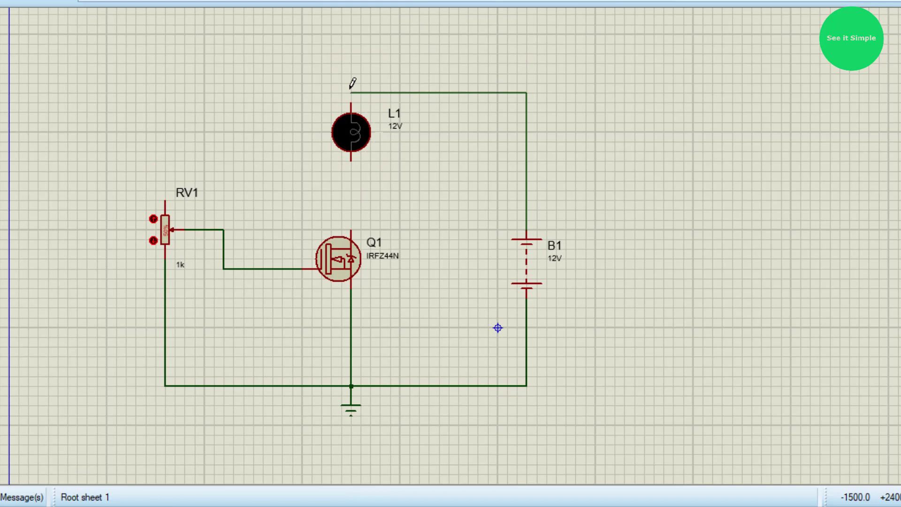
right_click(350, 131)
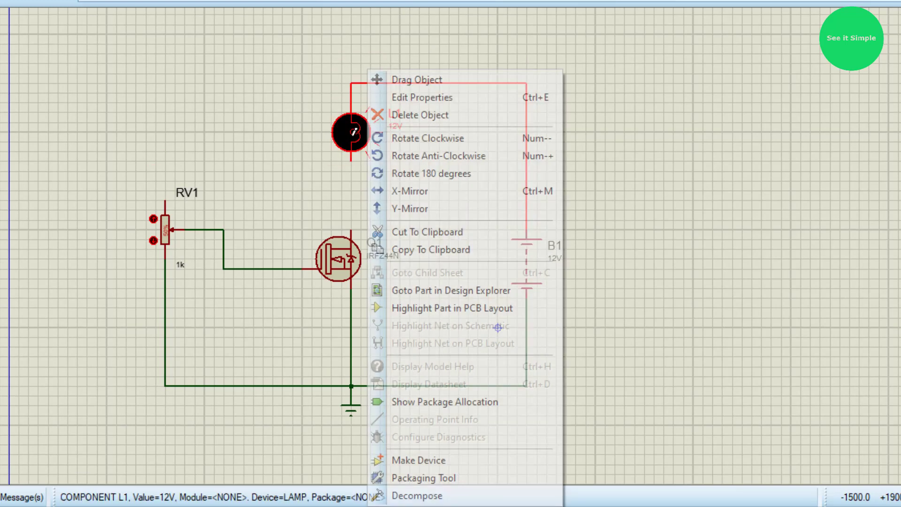
left_click(421, 98)
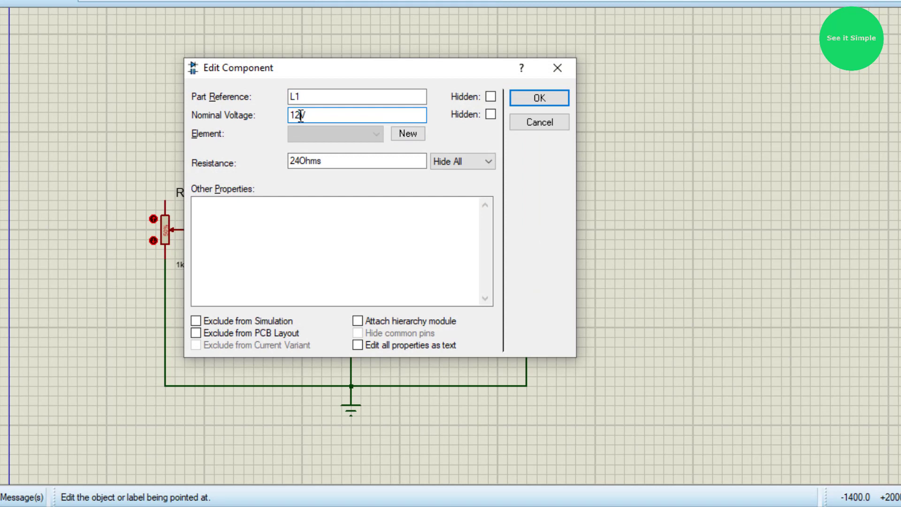
key("BackSpace")
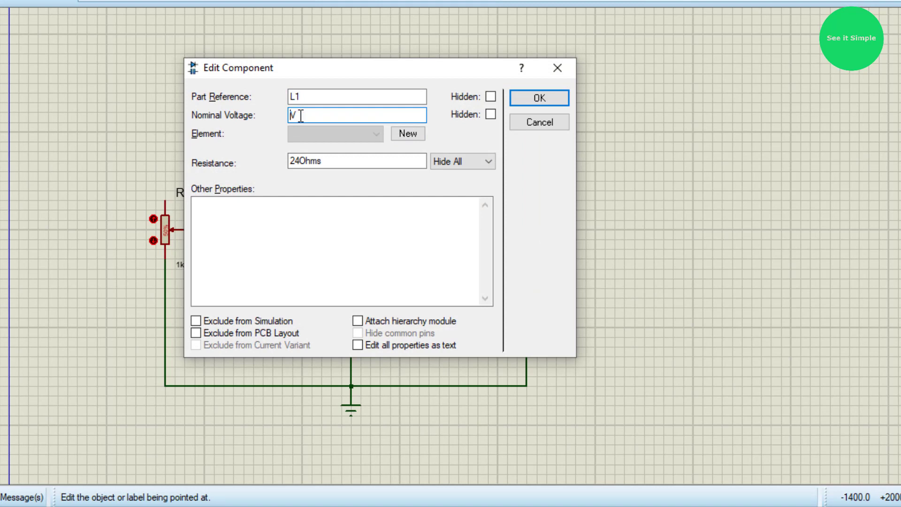
left_click(538, 98)
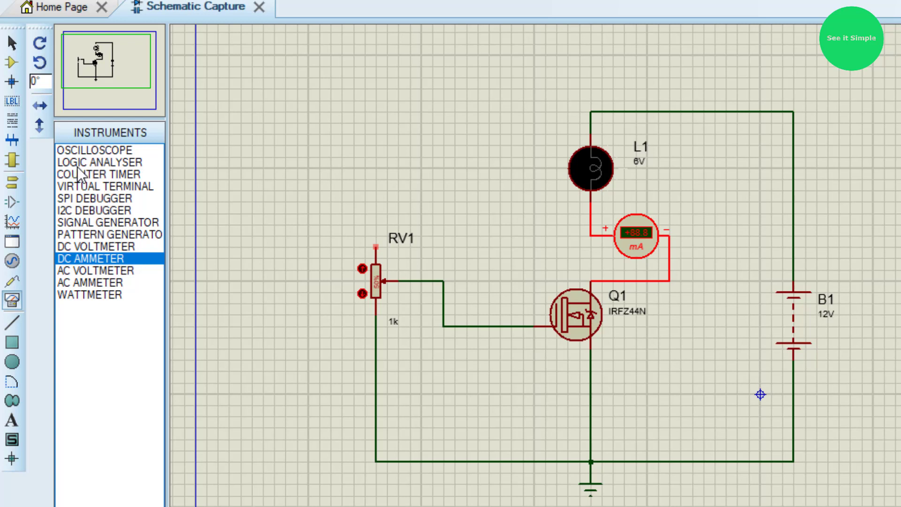
Step: Pick the POWER terminal and label RV1's supply terminal '+6V'
left_click(12, 169)
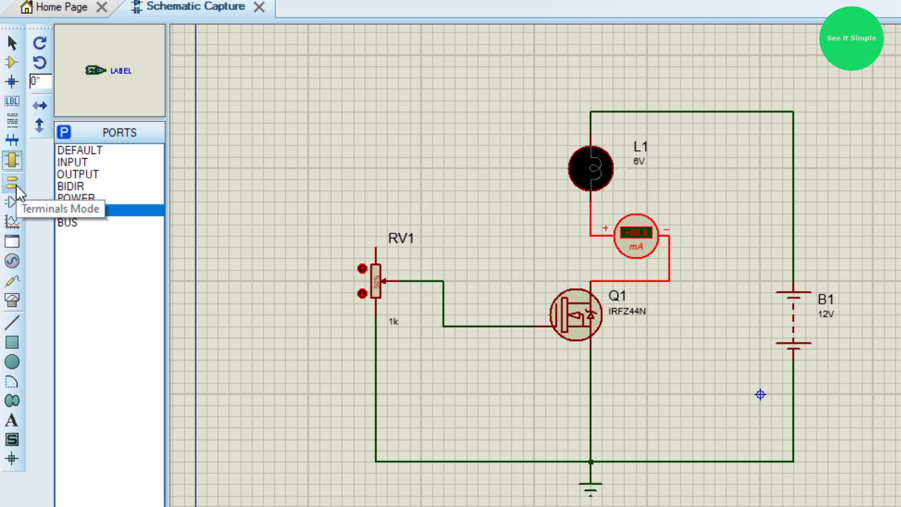
left_click(13, 193)
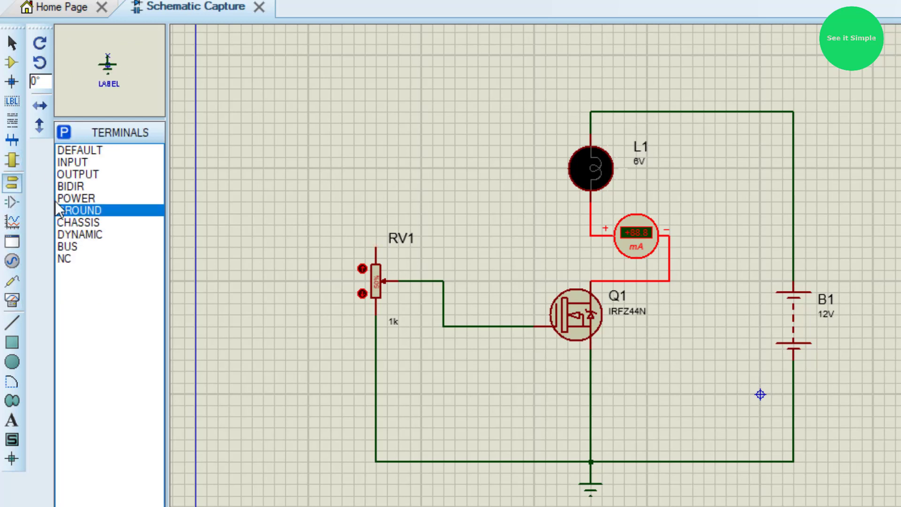
left_click(79, 197)
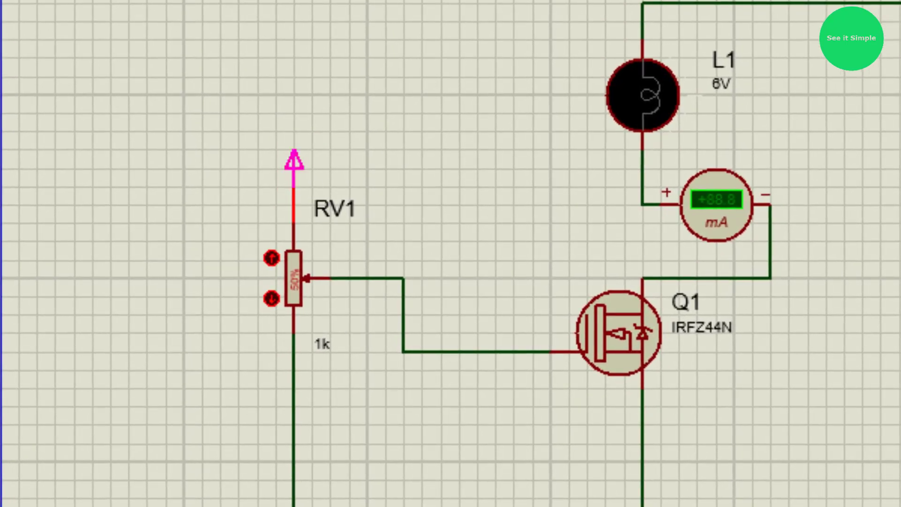
double_click(294, 158)
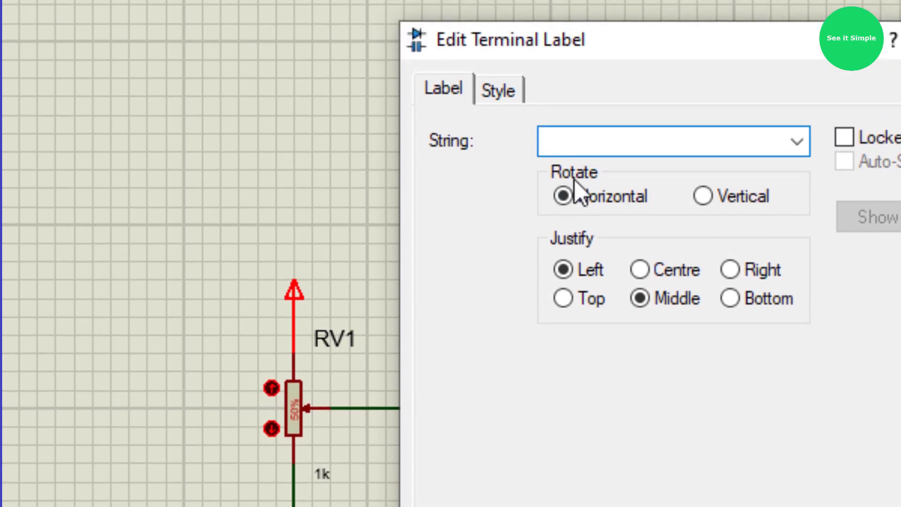
type("+6")
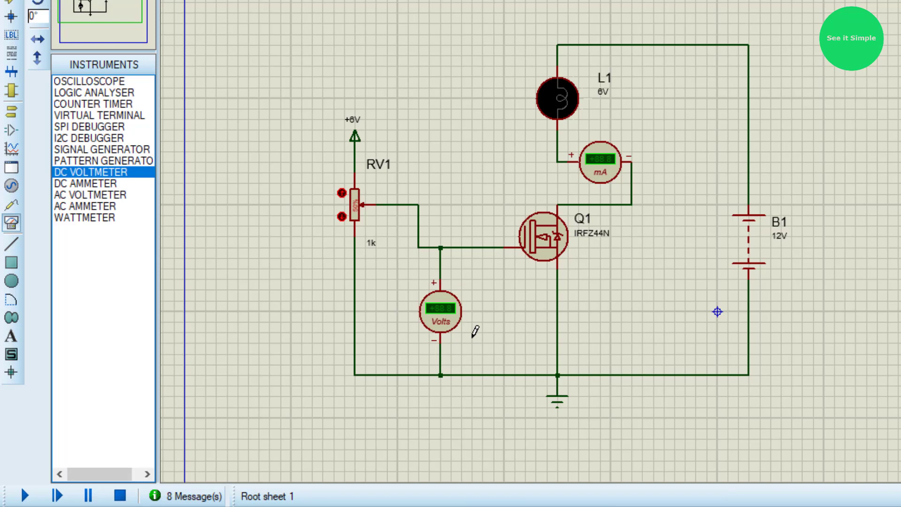
Step: Place a 'Vgs' text label beside the gate-to-ground voltmeter
left_click(10, 223)
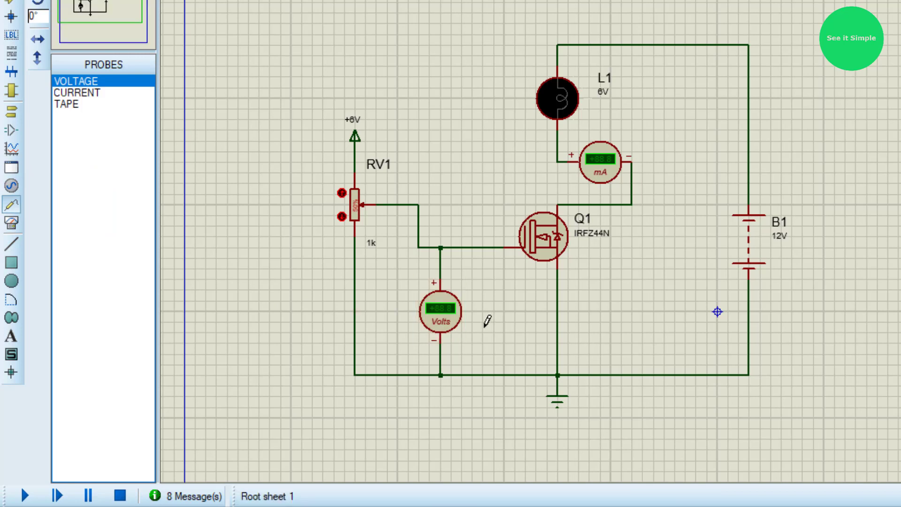
right_click(545, 322)
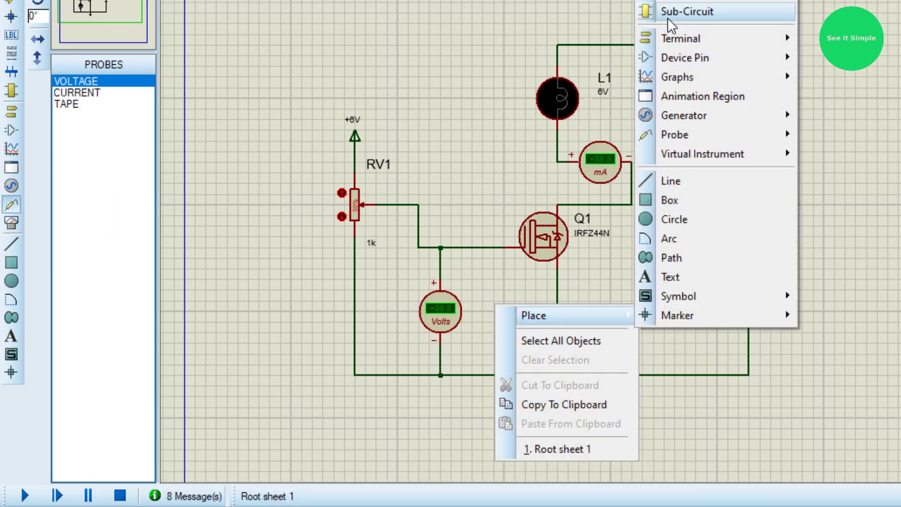
mouse_move(686, 11)
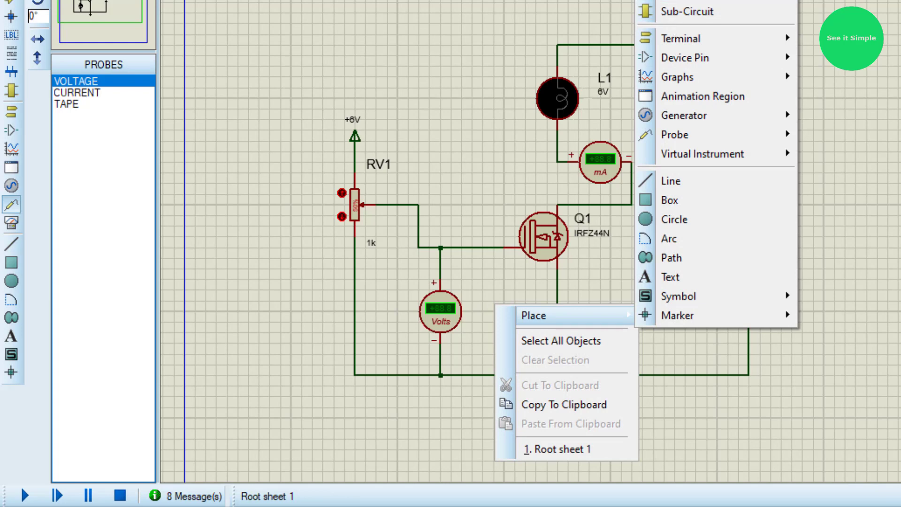
mouse_move(675, 205)
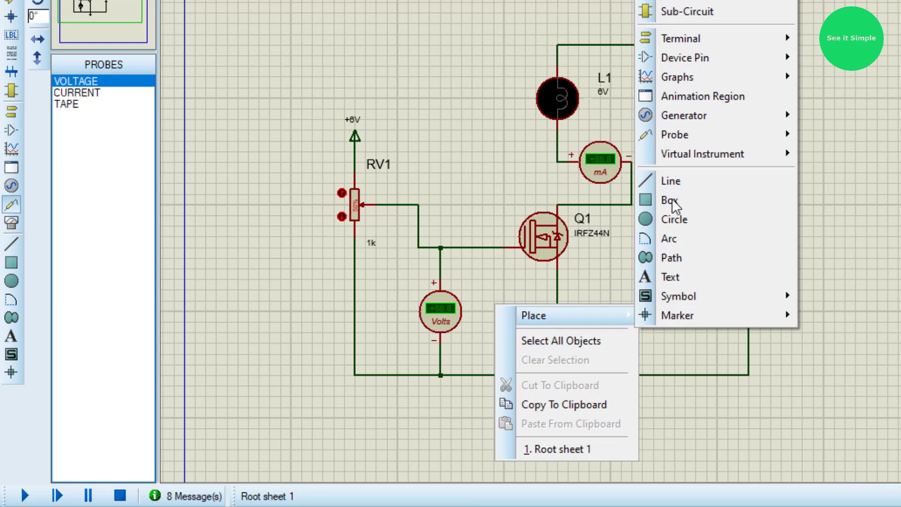
left_click(668, 276)
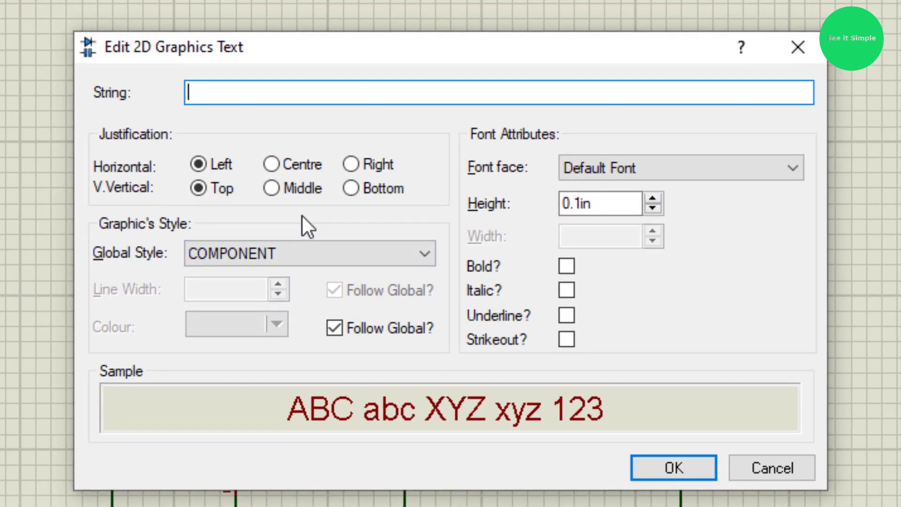
type("V")
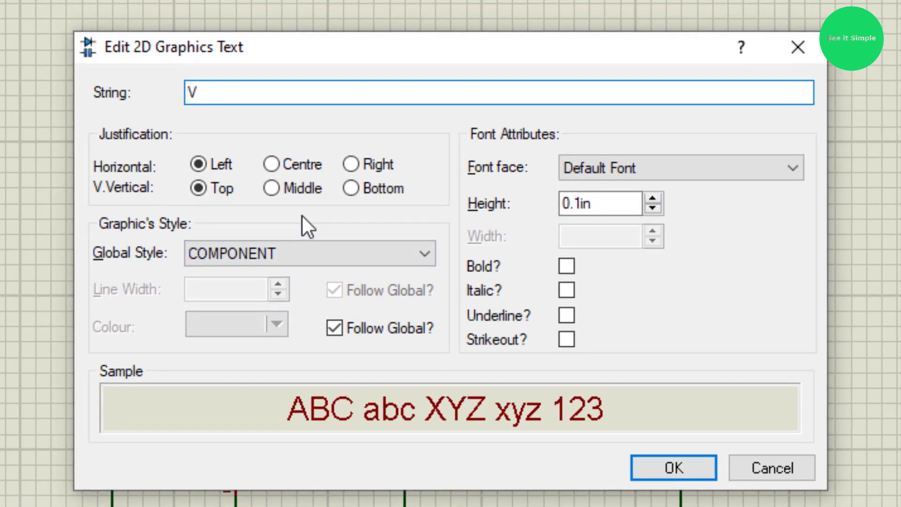
type("gs")
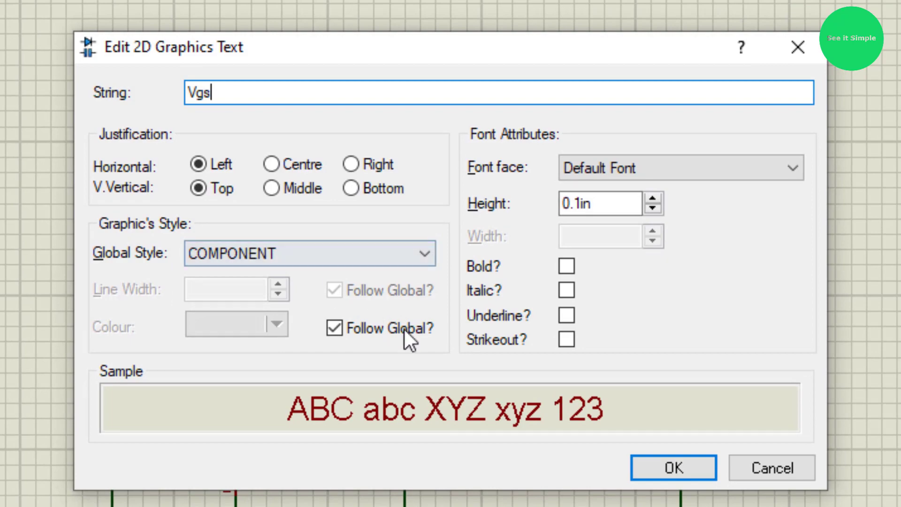
left_click(673, 467)
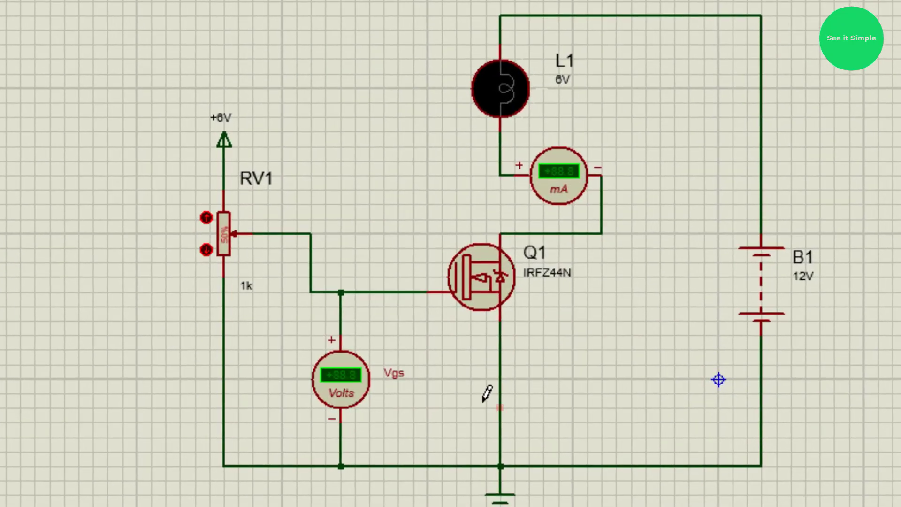
Step: Add a 'Vds' text label for the drain-source voltage
scroll("down", 3)
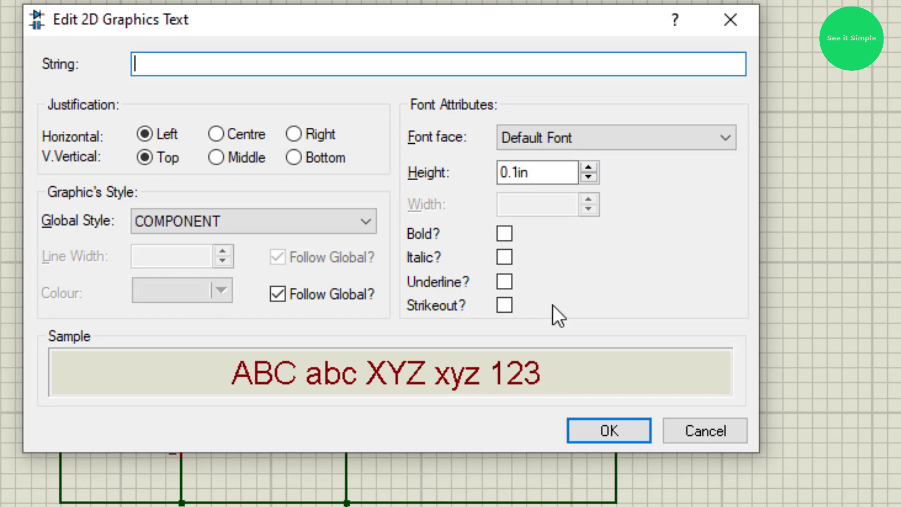
type("Vd")
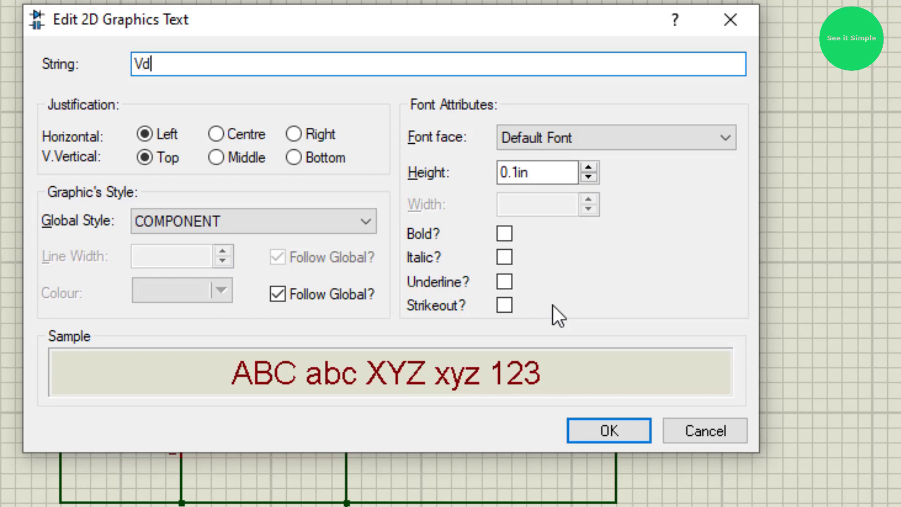
left_click(608, 430)
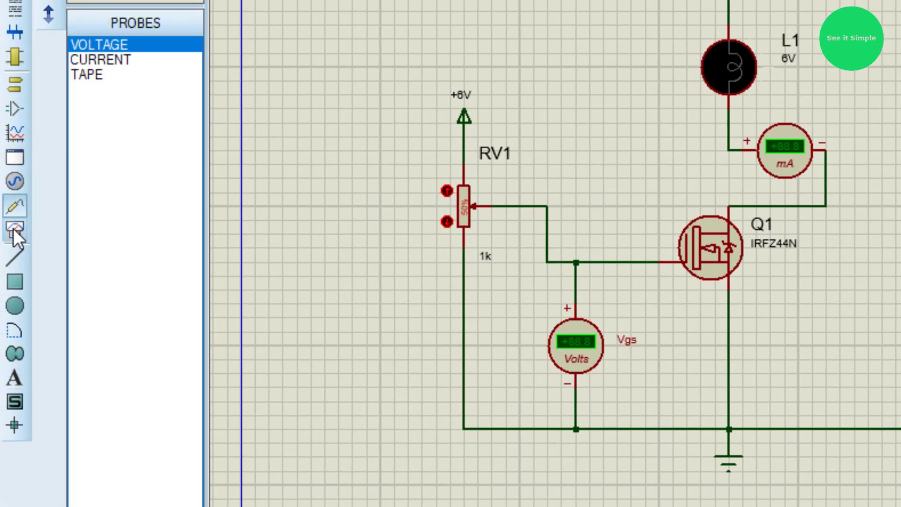
Step: Wire a DC ammeter between Q1's source and ground and open its range settings
left_click(19, 229)
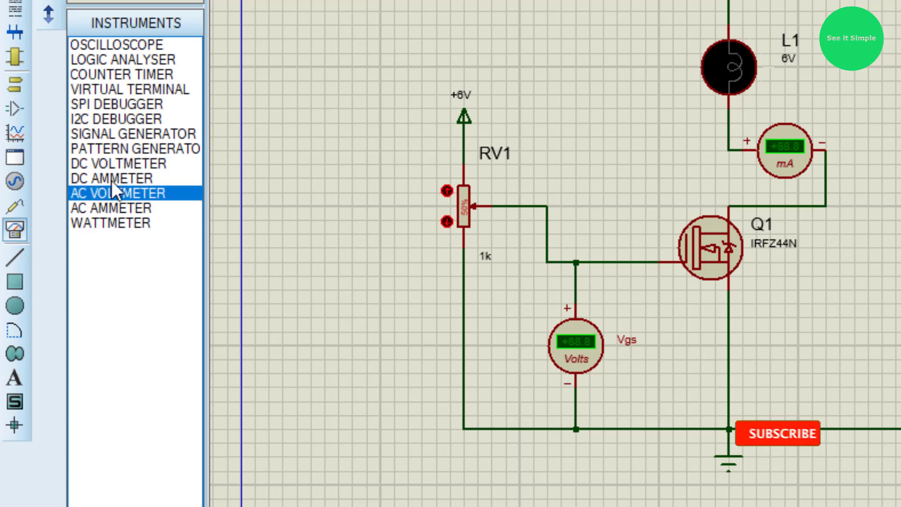
left_click(111, 178)
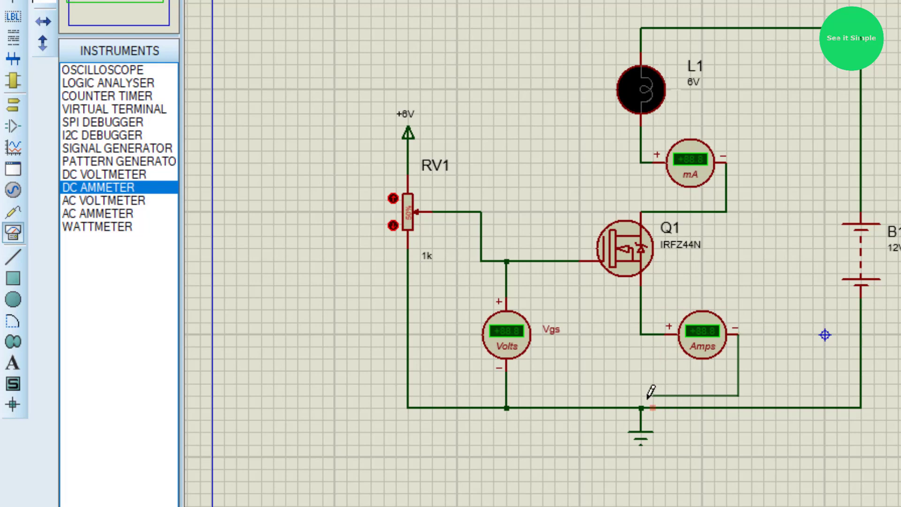
left_click(699, 333)
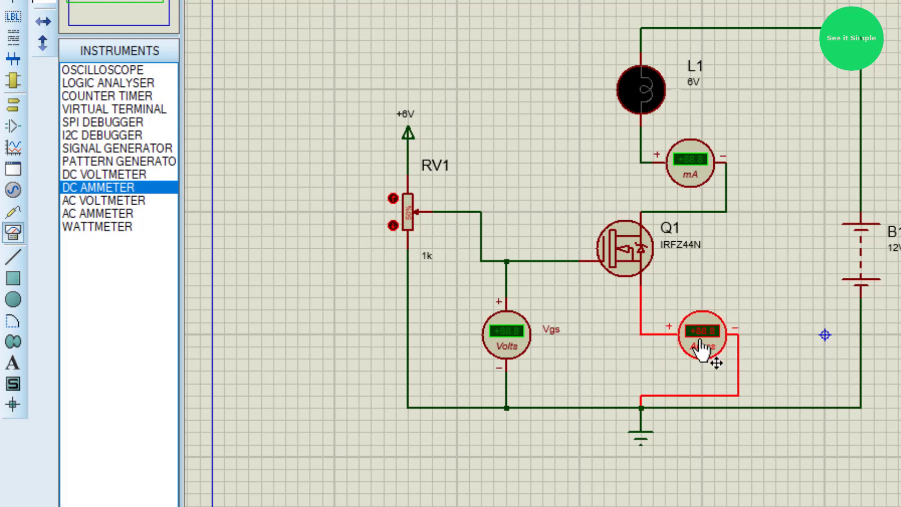
double_click(696, 332)
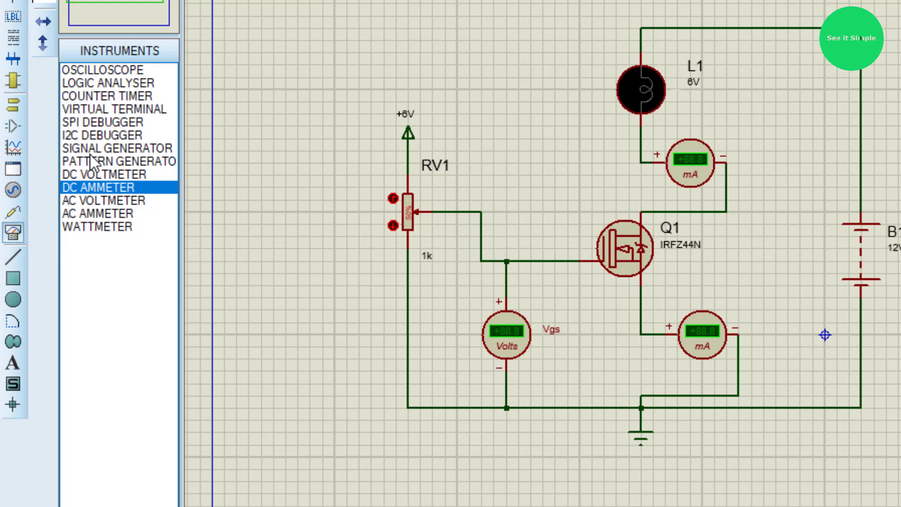
Step: Place the oscilloscope and wire the gate node to its input
left_click(101, 68)
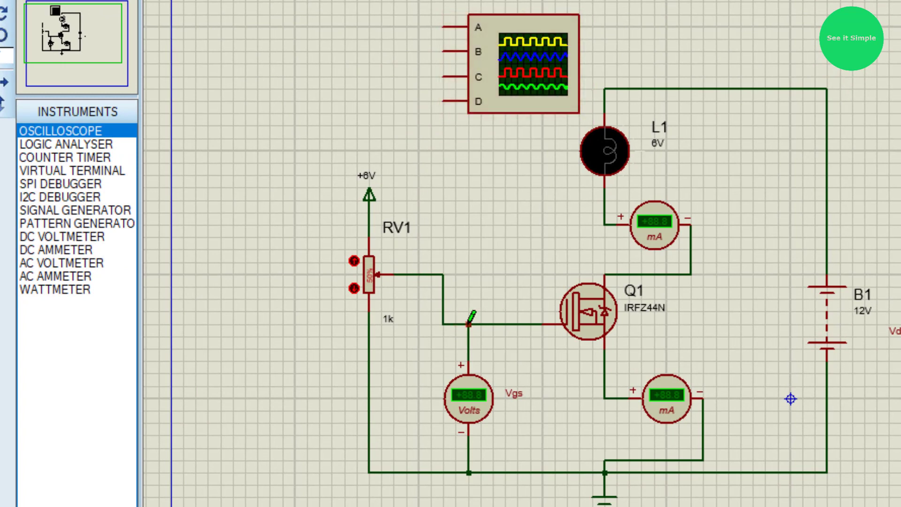
left_click_drag(468, 307, 382, 112)
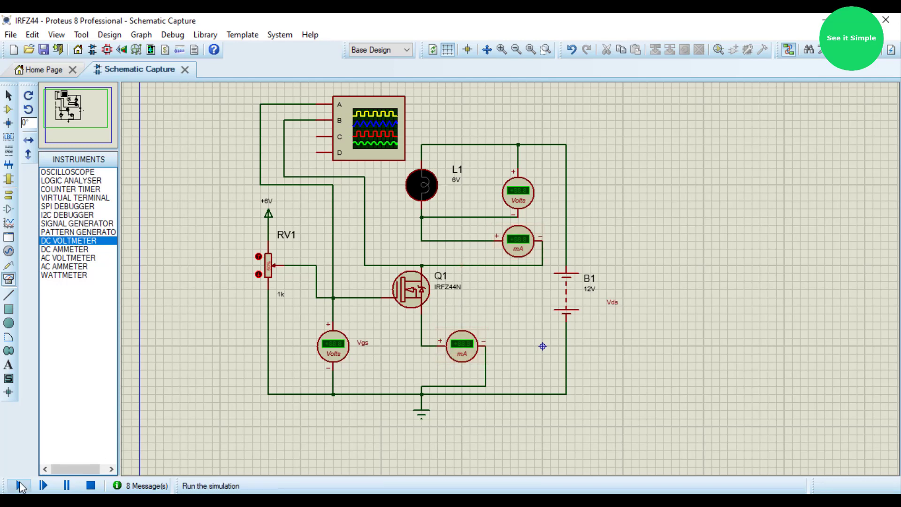
Step: Run the simulation, turn off oscilloscope channels C and D, and shift channel B's trace lower
left_click(19, 485)
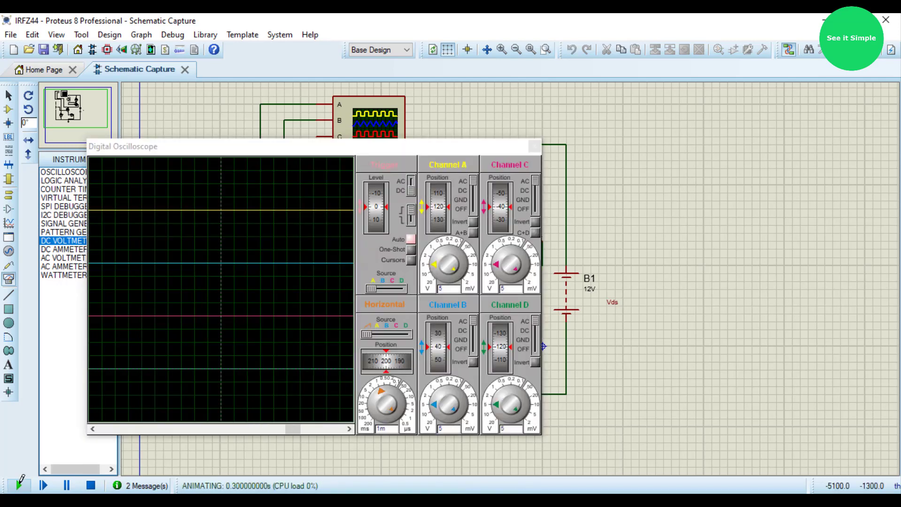
left_click_drag(123, 146, 576, 128)
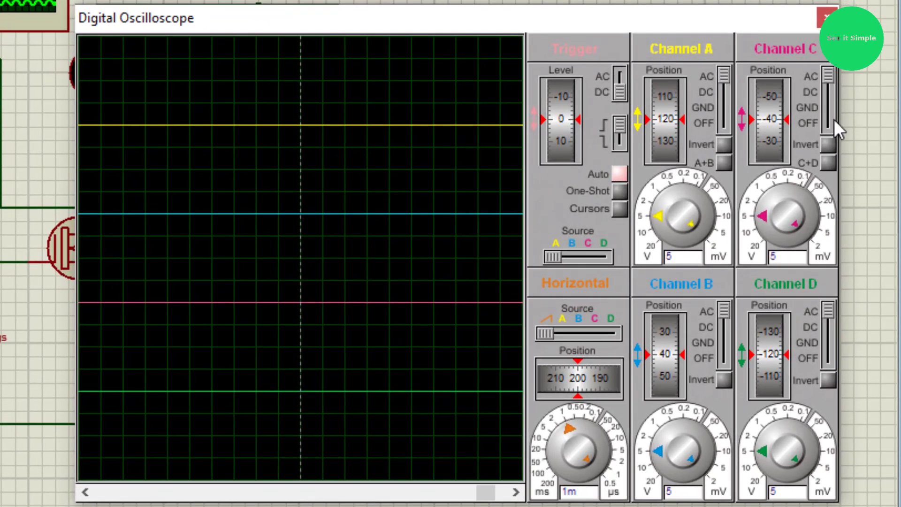
left_click(827, 123)
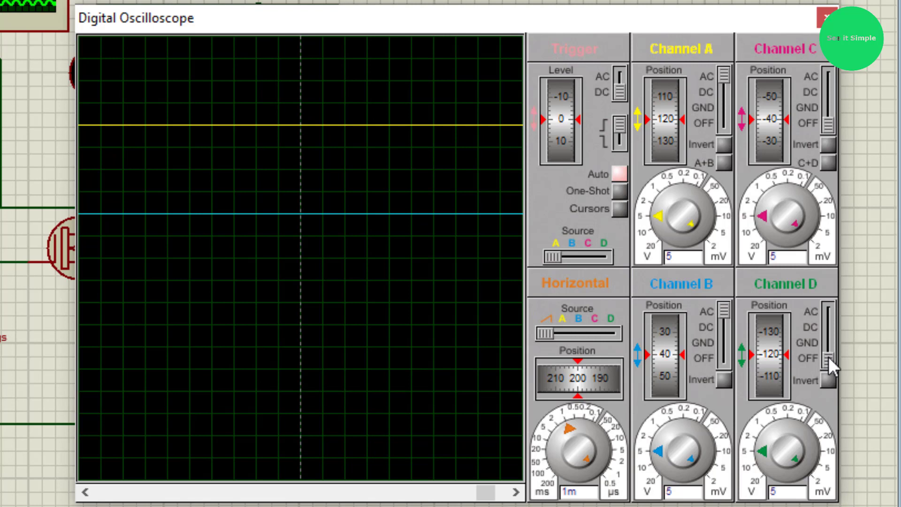
mouse_move(727, 102)
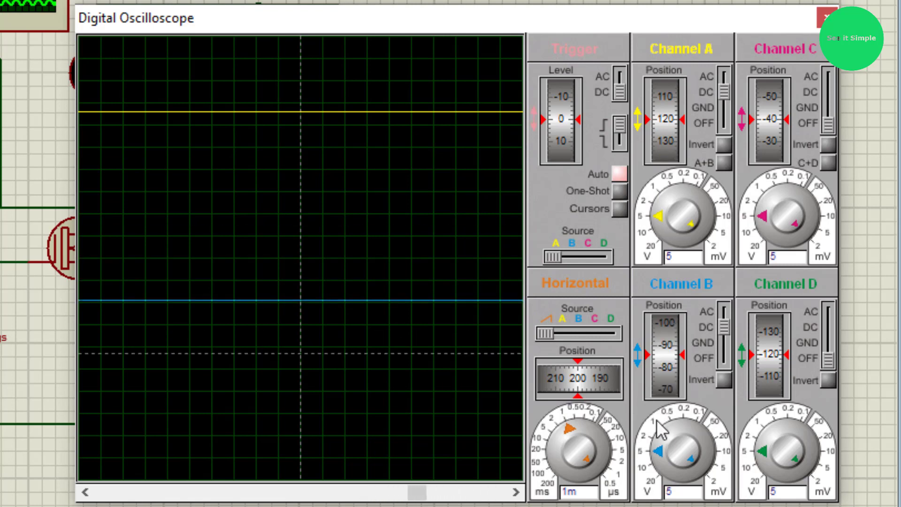
left_click_drag(663, 121, 663, 92)
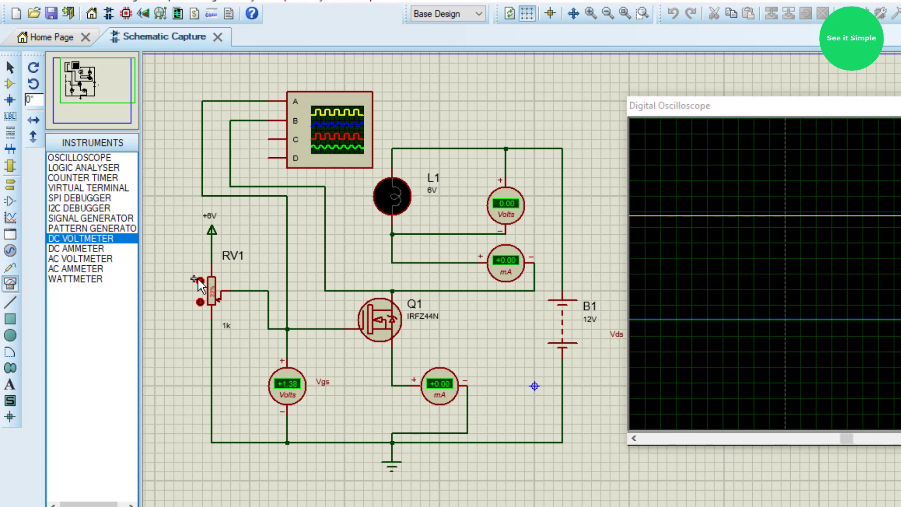
mouse_move(285, 379)
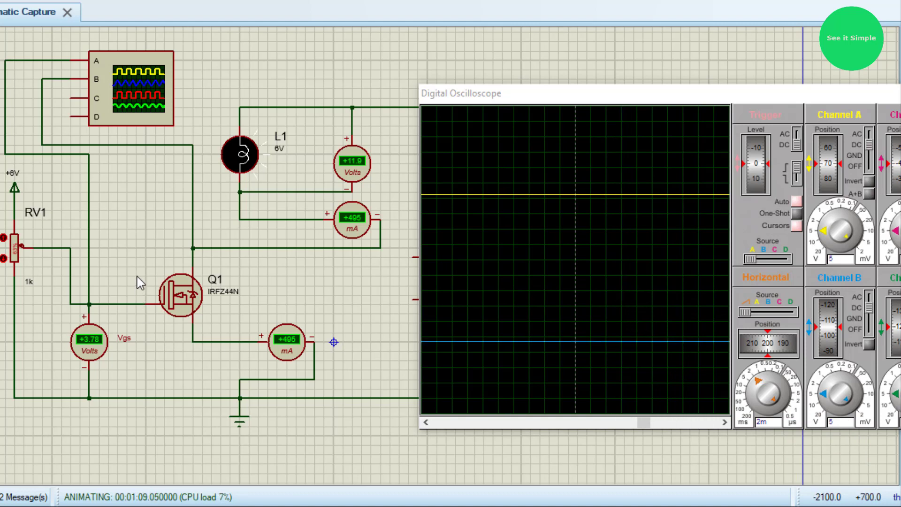
Step: Place the 'Gate' text label beside Q1's gate terminal, then start the next label
right_click(126, 276)
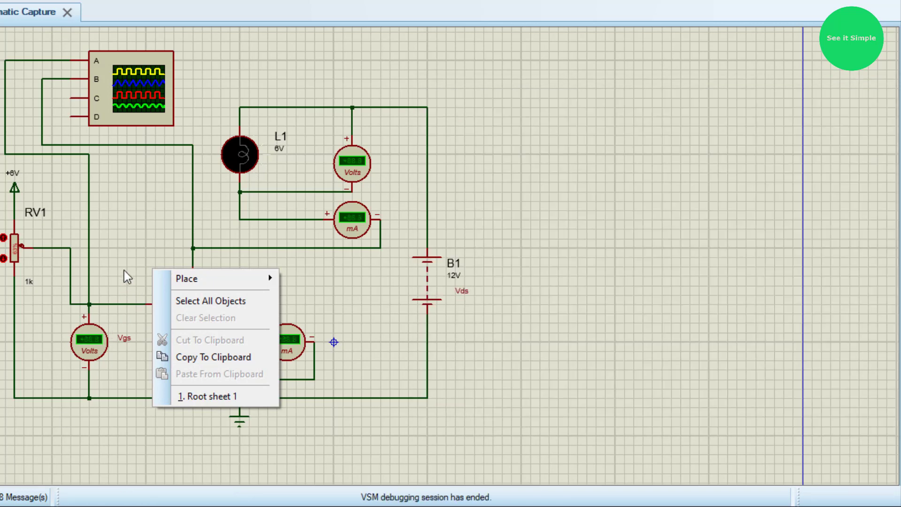
mouse_move(204, 254)
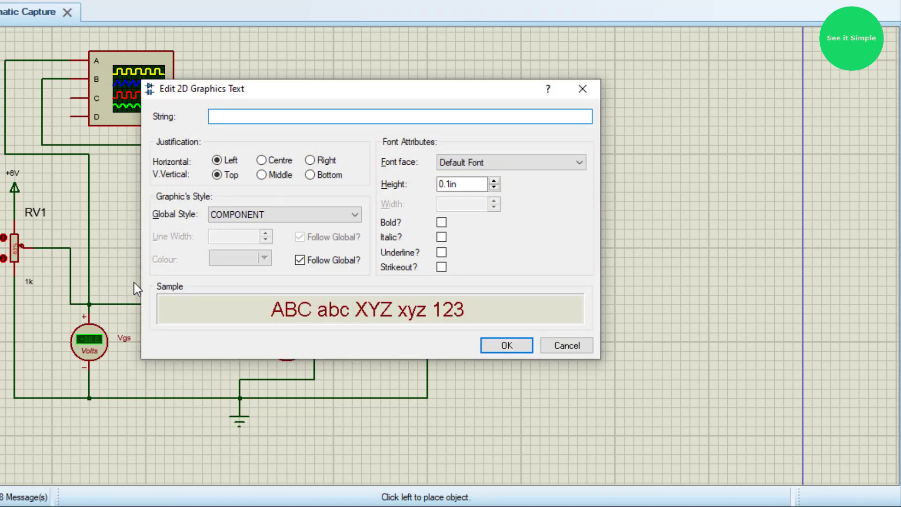
type("Gate")
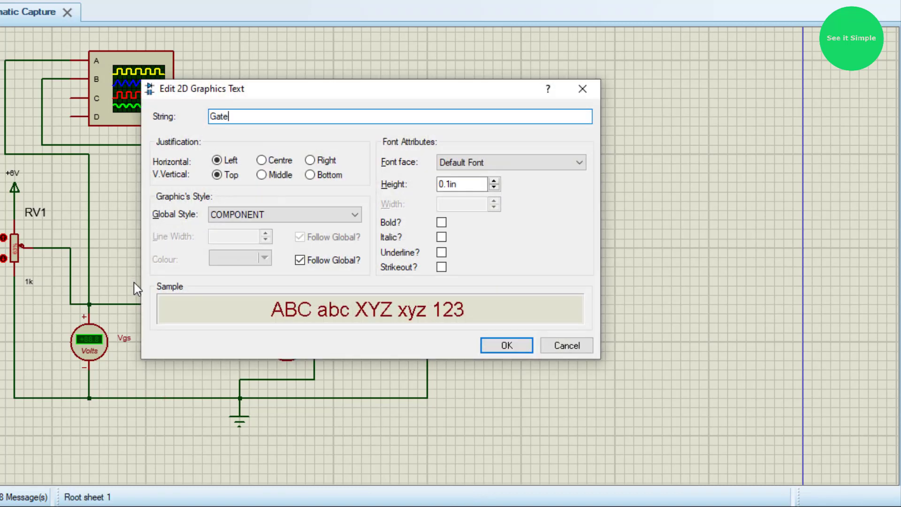
left_click(505, 345)
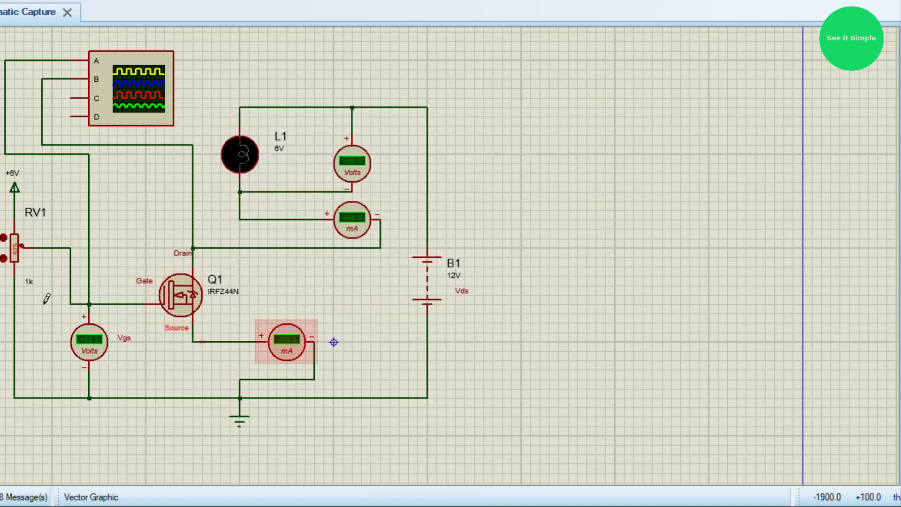
left_click(90, 342)
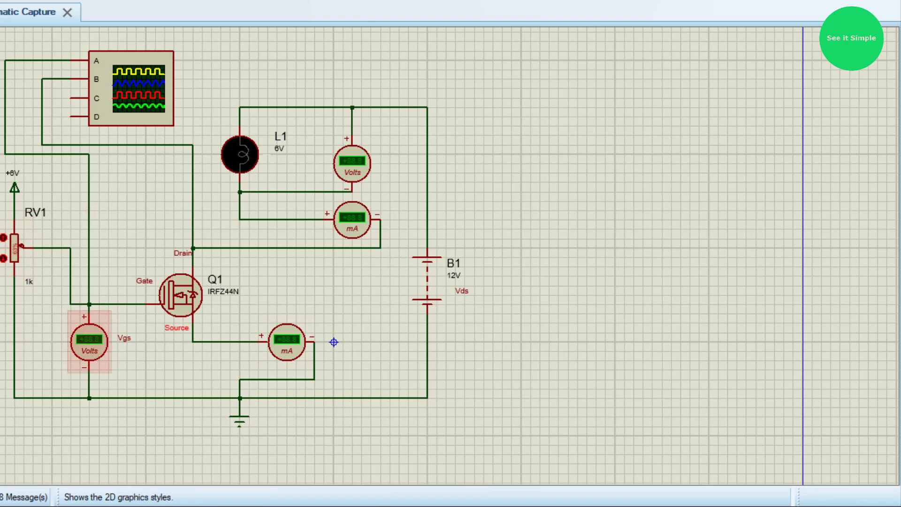